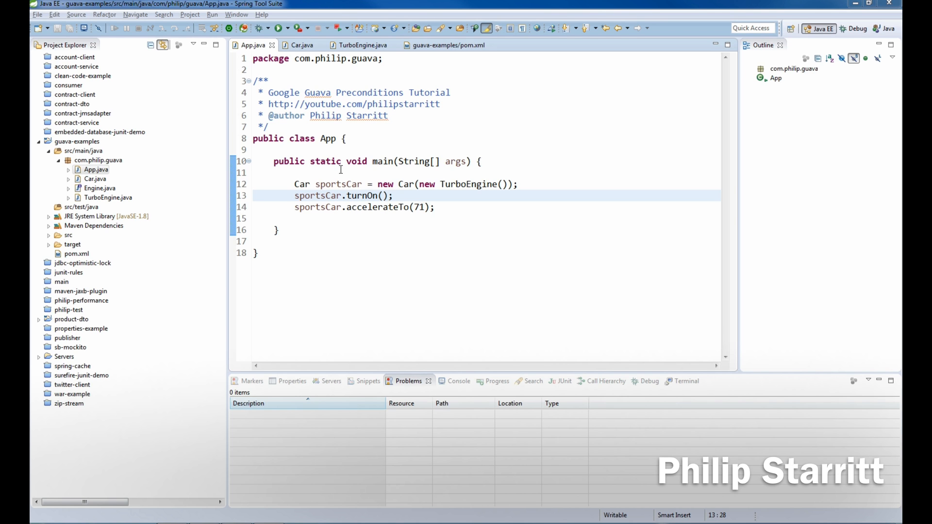
mouse_move(291, 185)
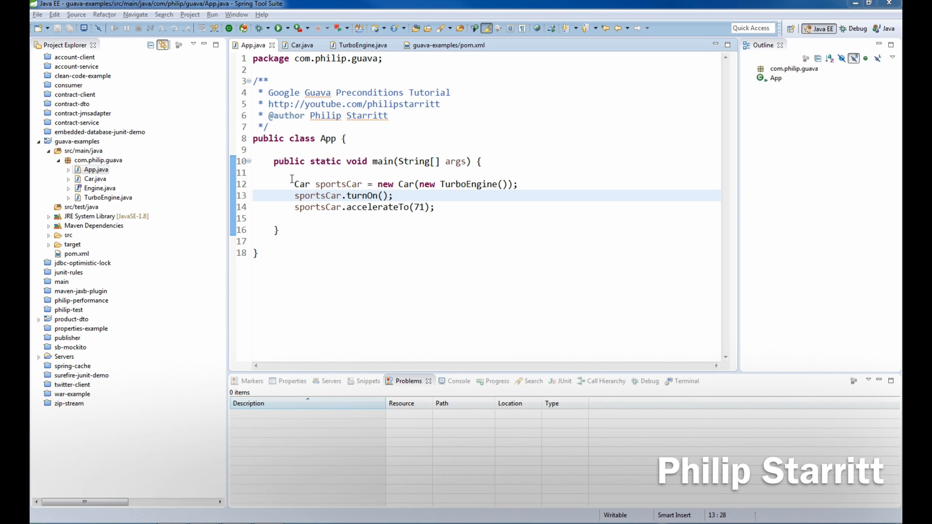
Look over the TurboEngine, Car and accelerateTo calls in App's main method
click(307, 185)
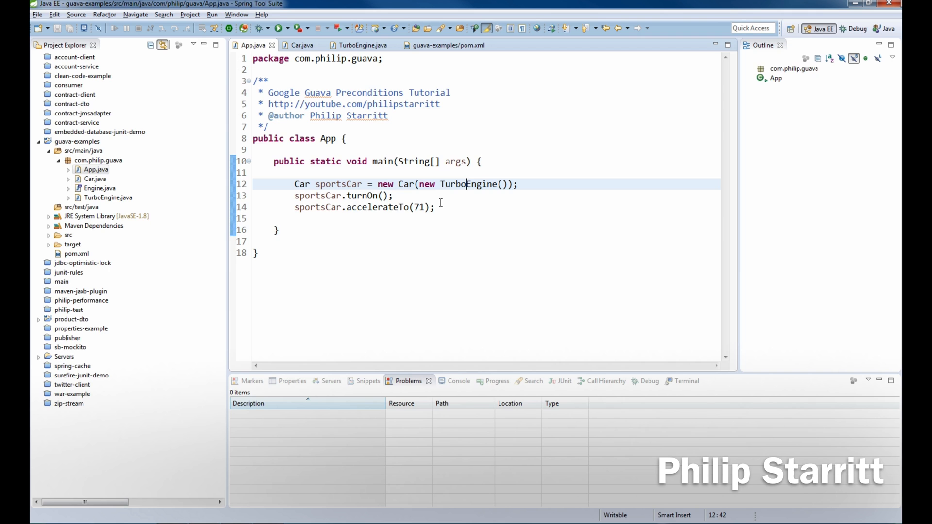
double_click(467, 184)
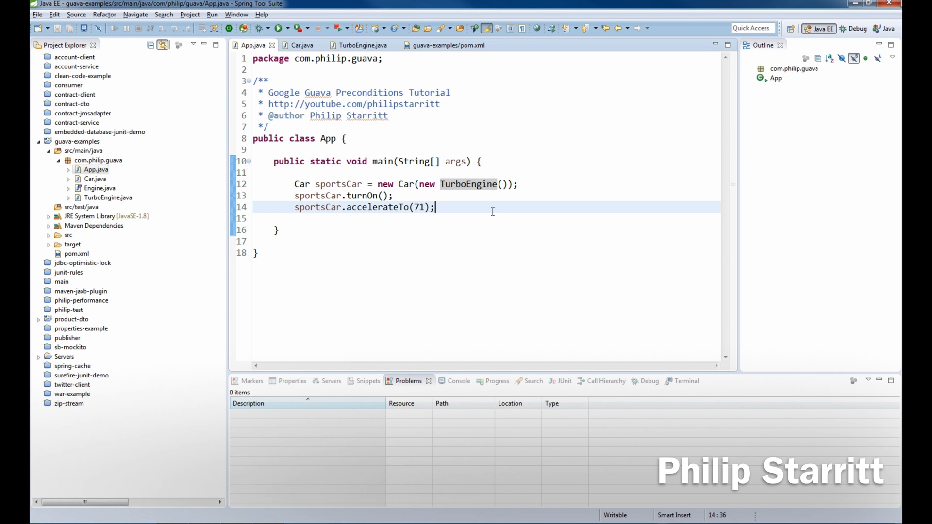
double_click(406, 185)
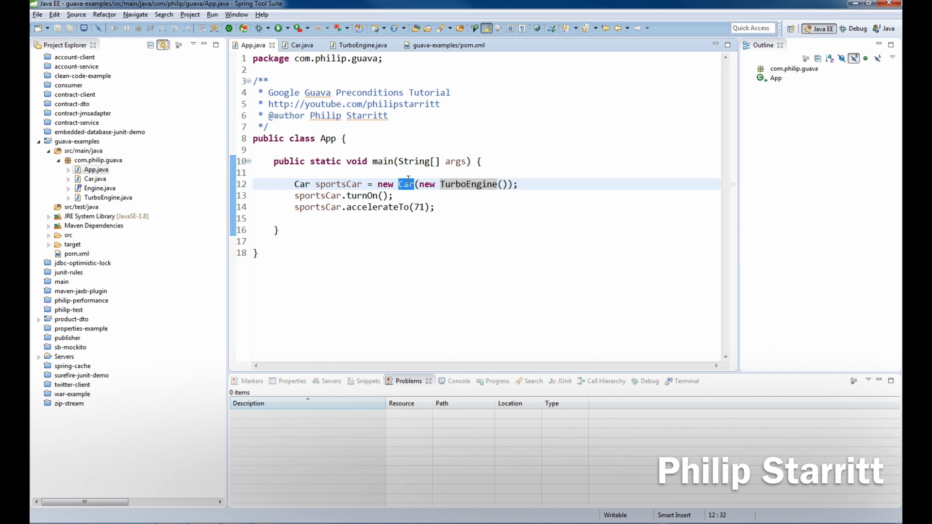
mouse_move(461, 181)
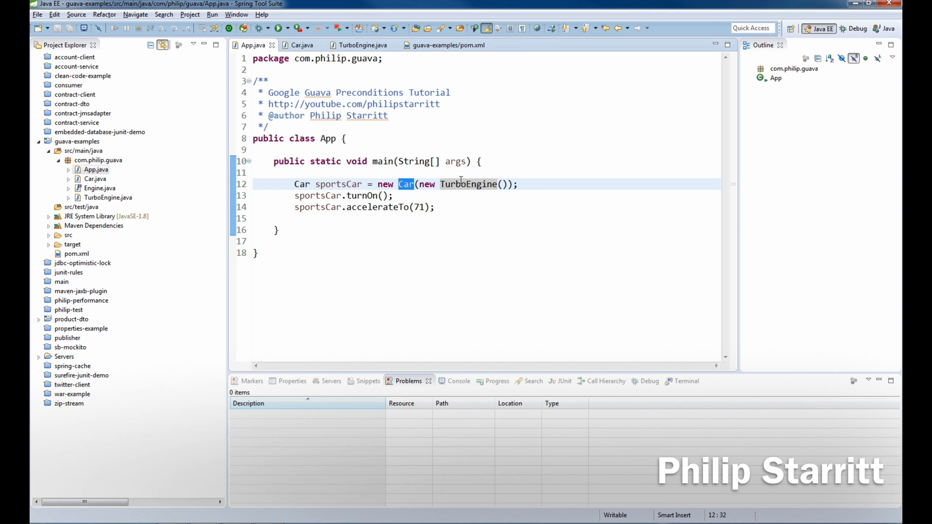
mouse_move(466, 184)
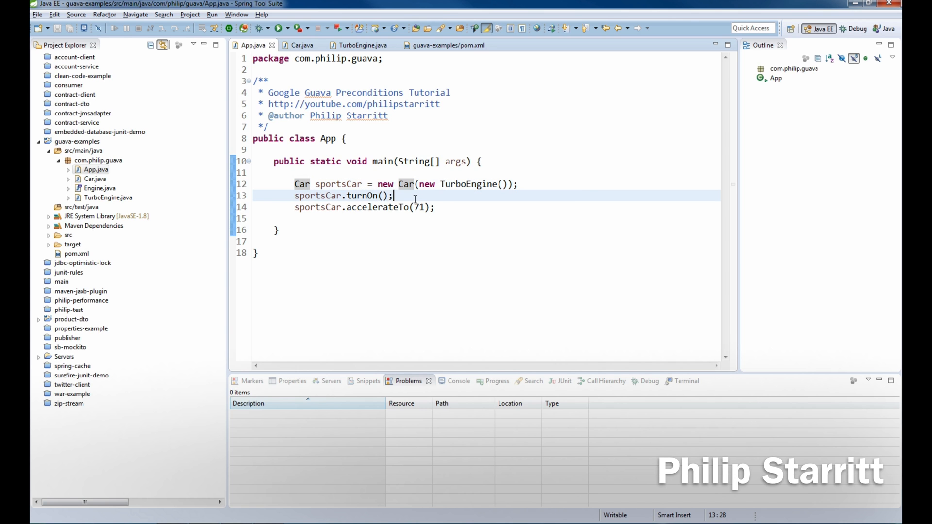
mouse_move(414, 206)
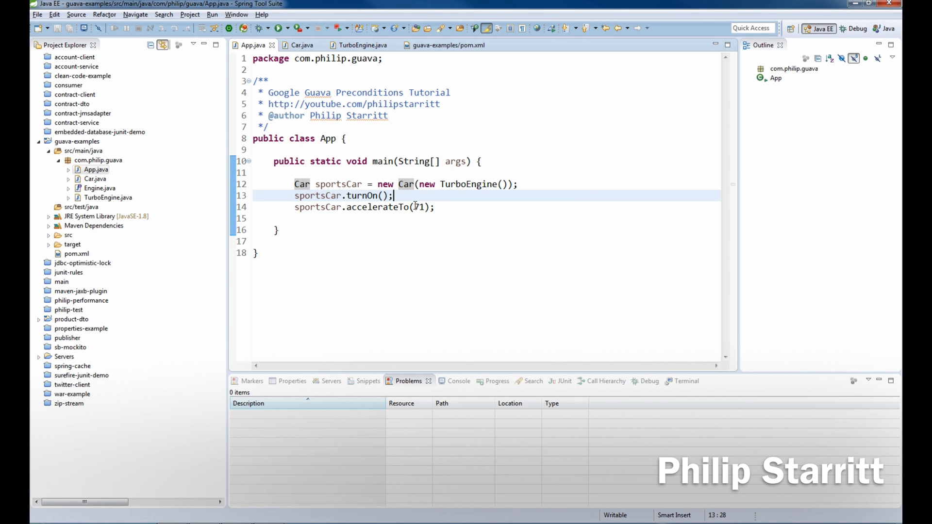
double_click(377, 206)
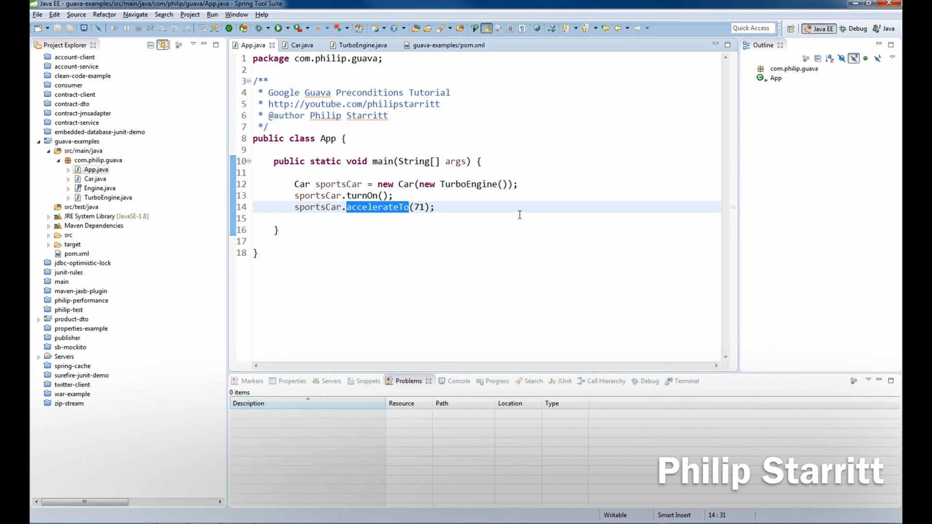
mouse_move(856, 195)
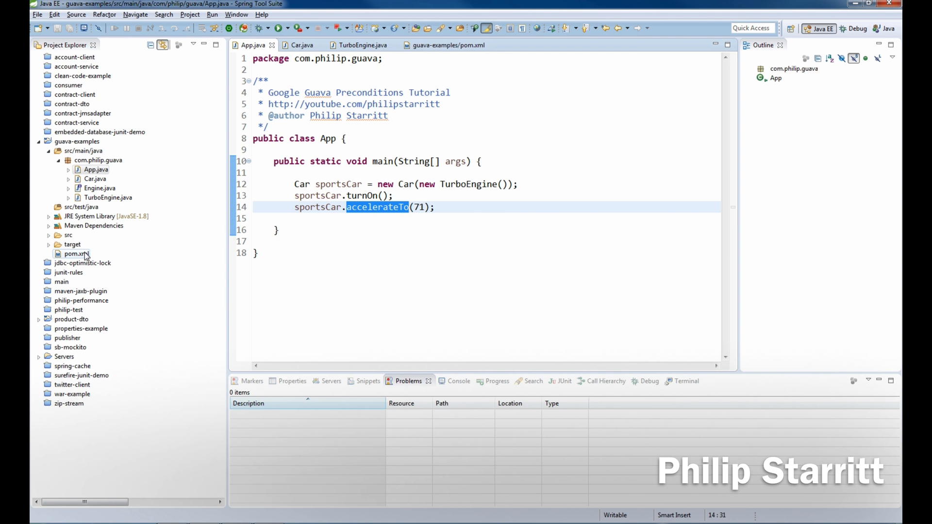
View the Guava 23.0 dependency in pom.xml and close the file
click(445, 44)
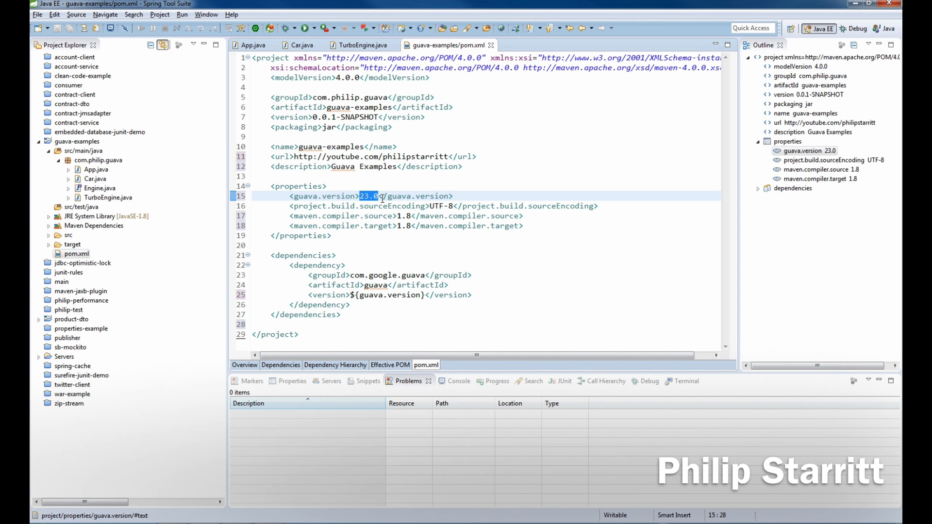
mouse_move(485, 53)
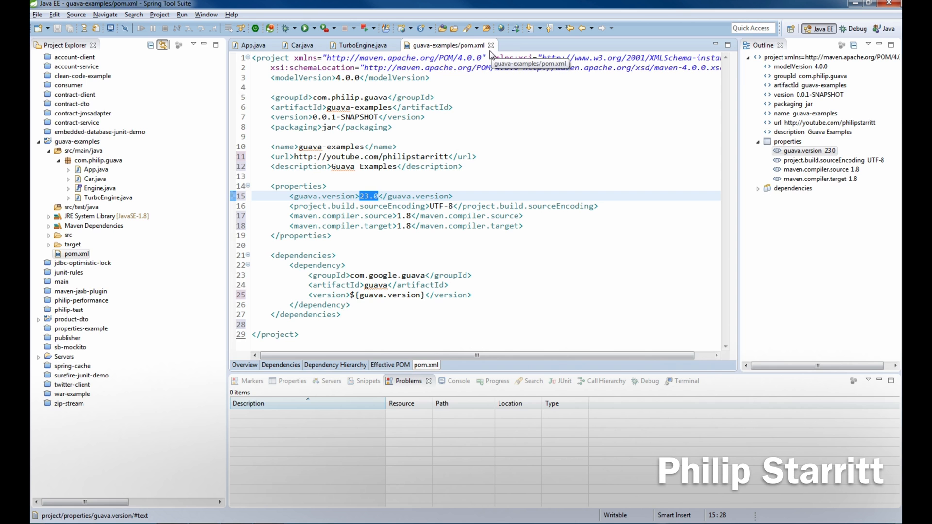
click(254, 44)
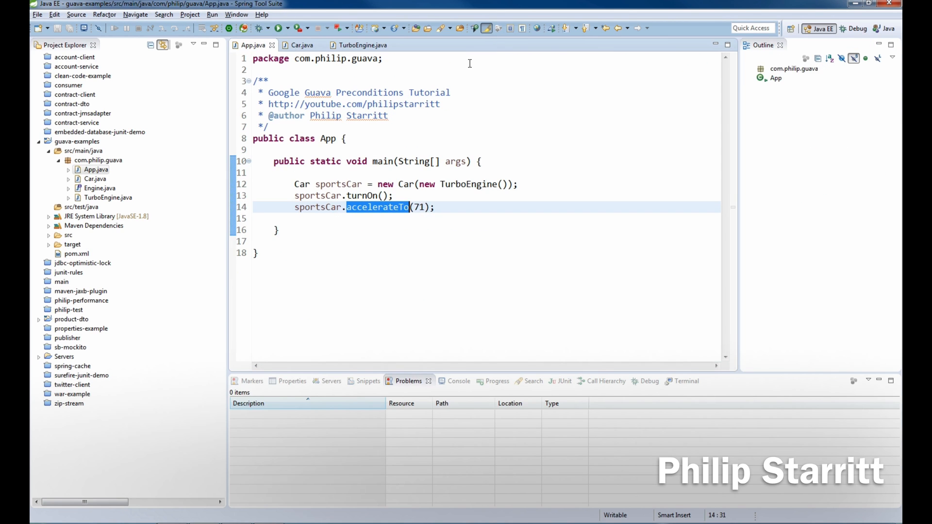
Browse the Engine interface, close Engine and TurboEngine, and bring up Car's constructor
double_click(405, 184)
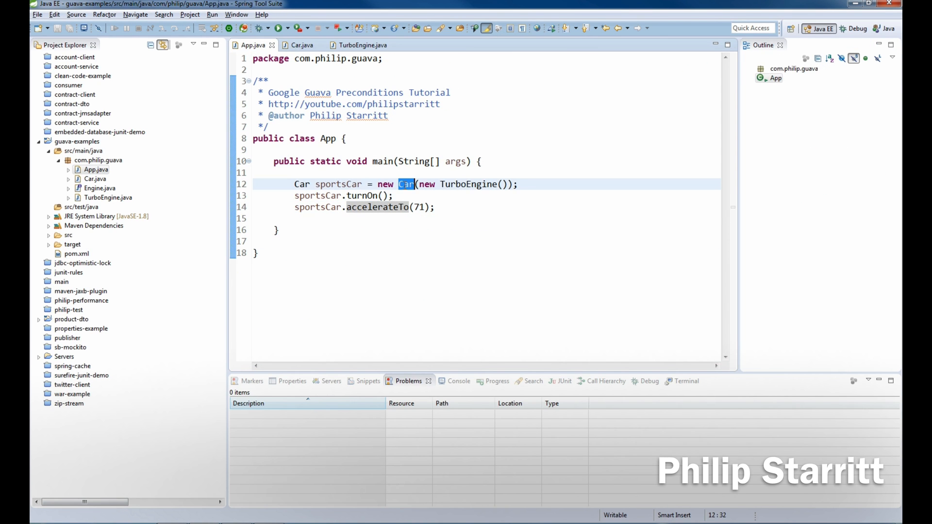
click(363, 44)
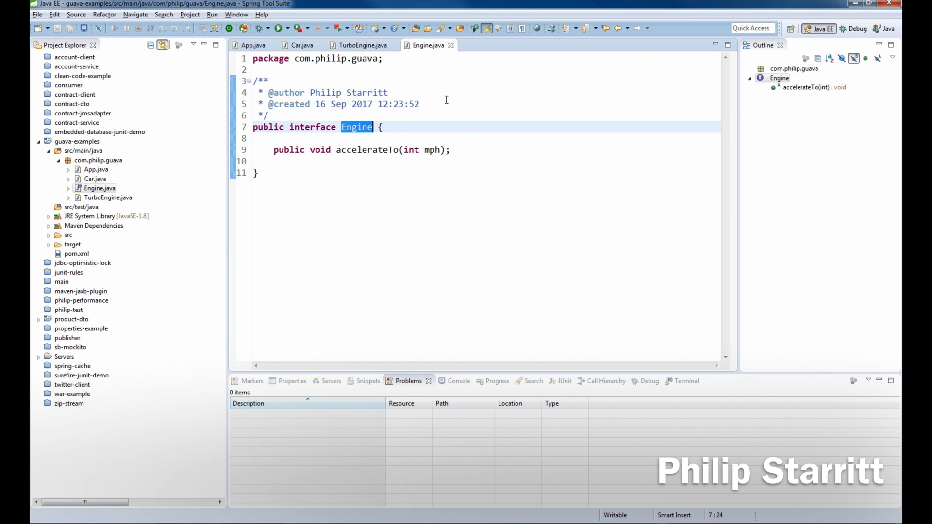
click(250, 44)
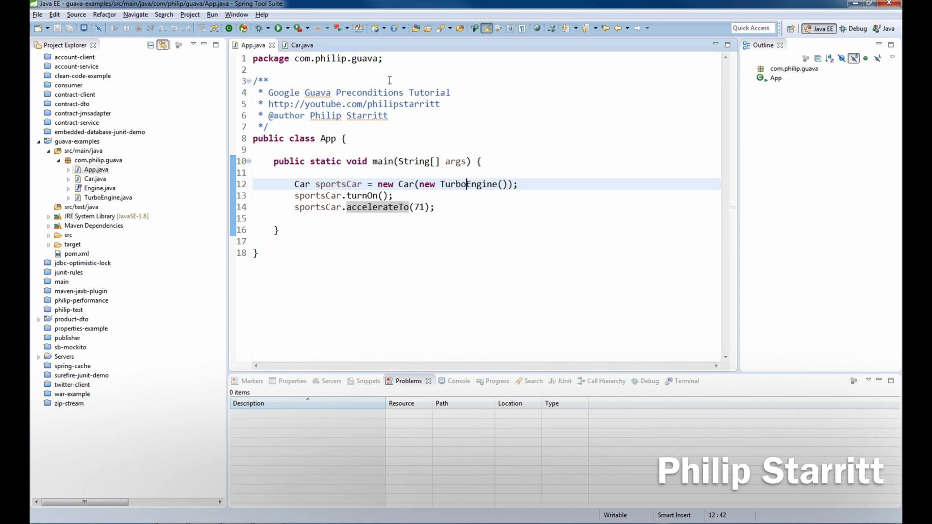
click(301, 45)
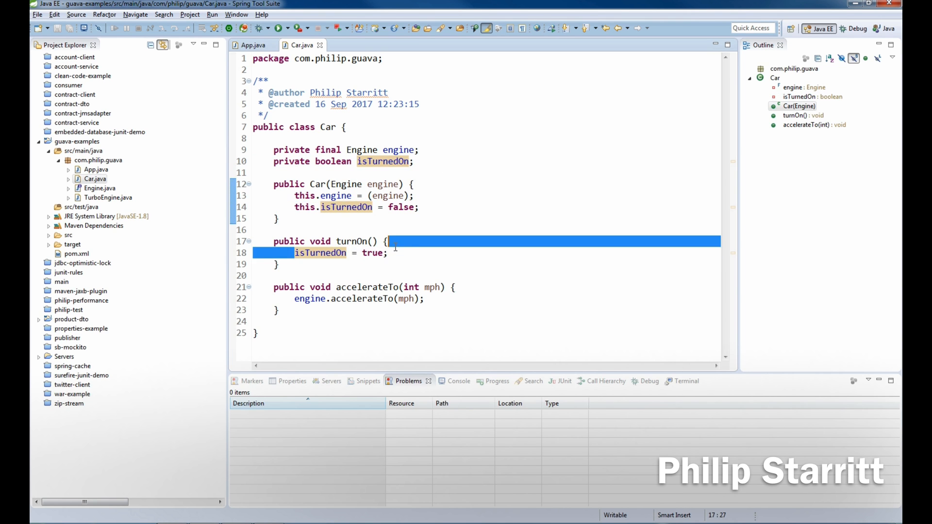
click(415, 253)
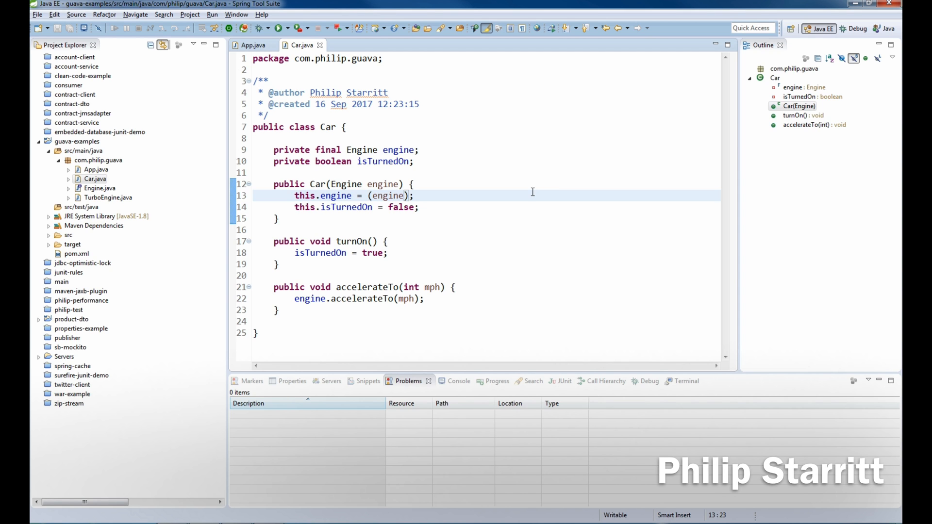
Guard the constructor's engine with a statically imported Guava checkNotNull(engine) call and save
text(P)
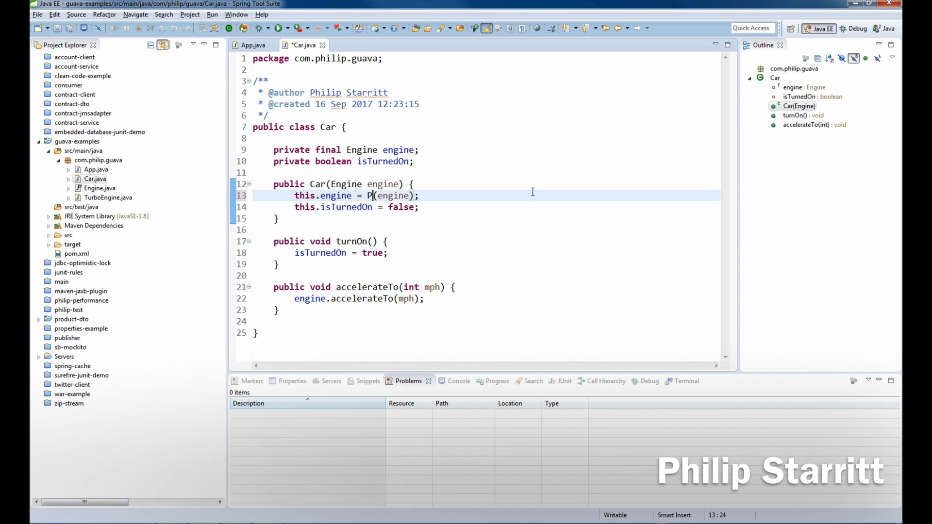
text(redication.)
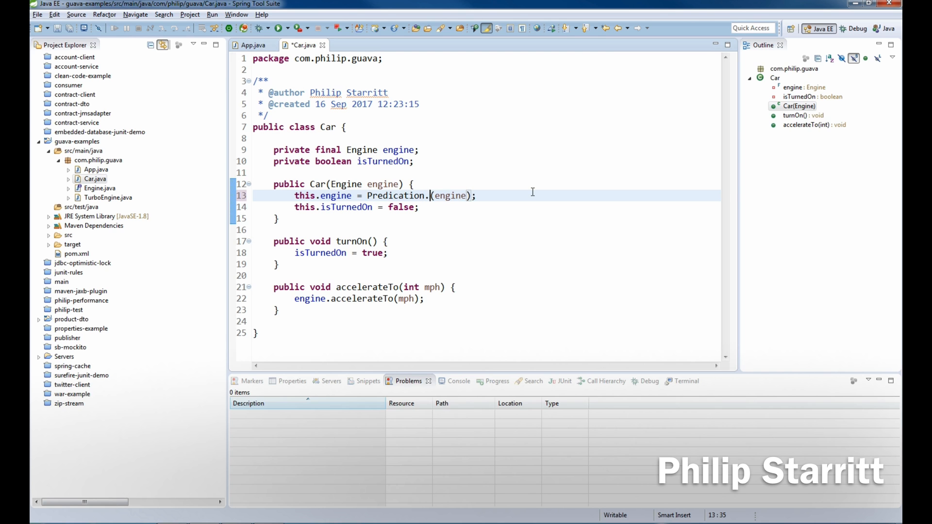
key(Backspace)
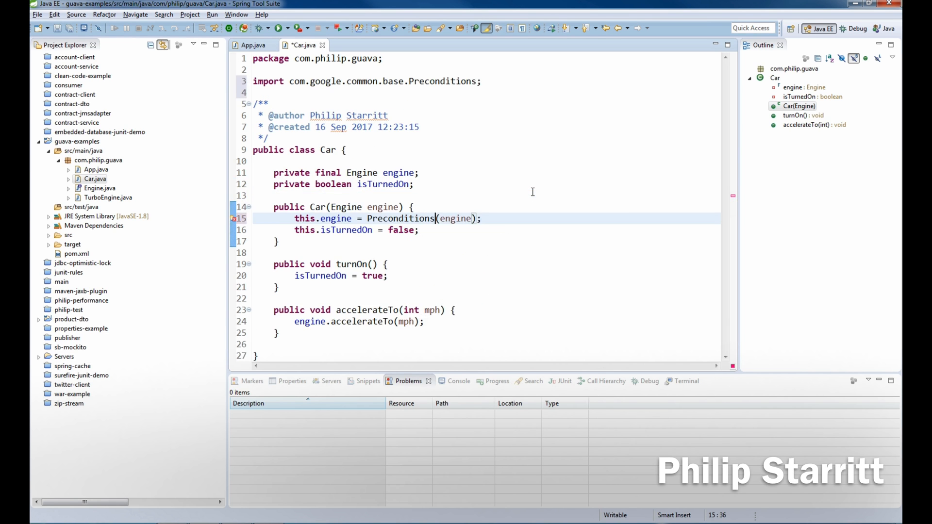
text(.checkno)
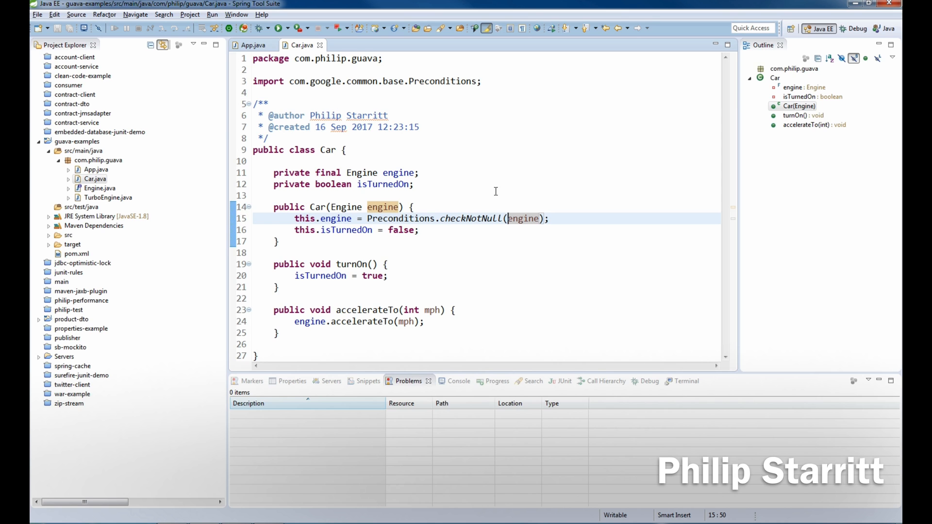
double_click(400, 218)
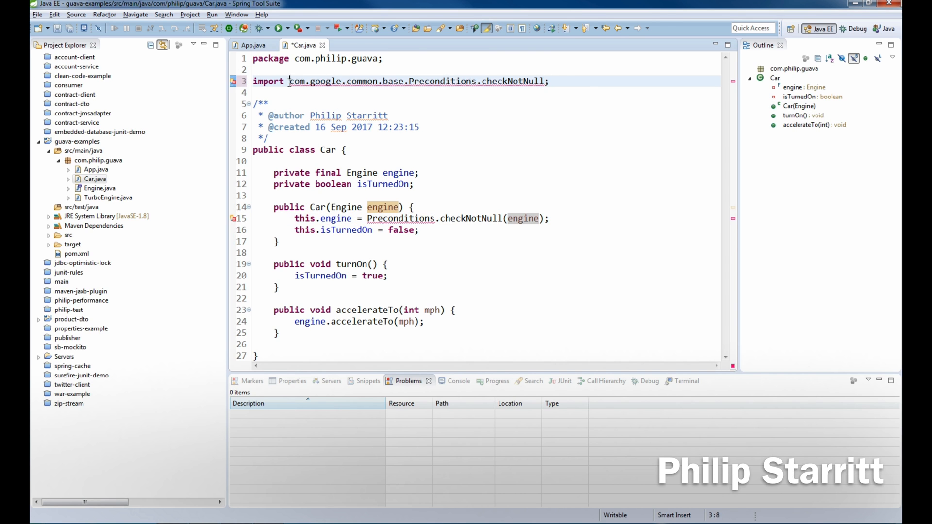
text(static)
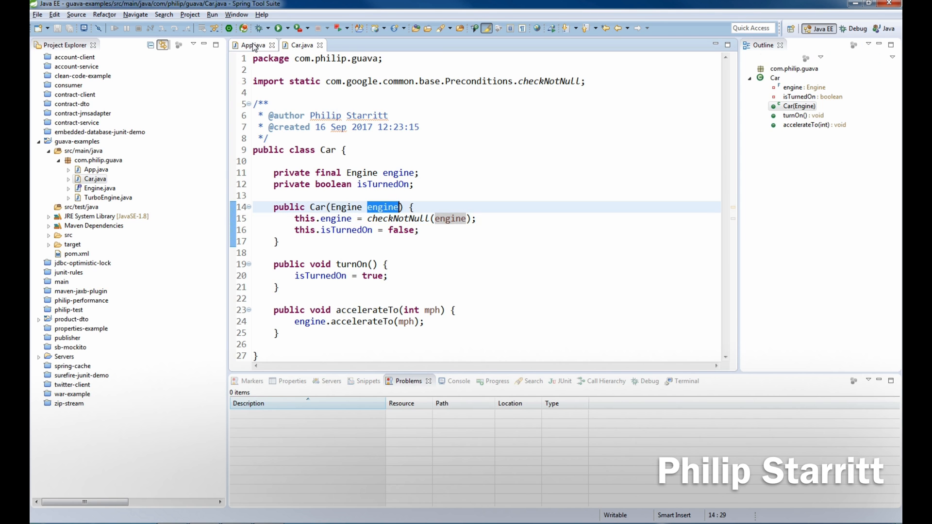
Pass null as the Car's engine in App and run it, getting a NullPointerException from checkNotNull
click(251, 44)
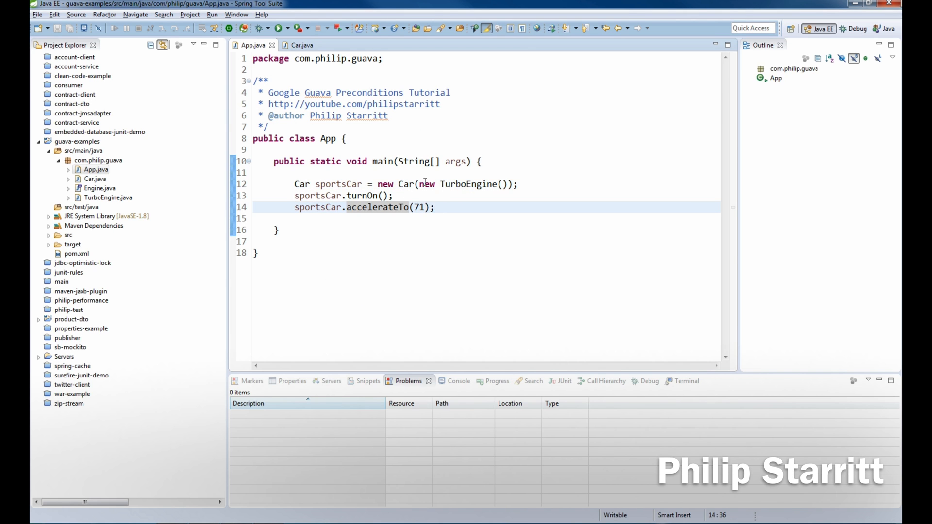
right_click(363, 196)
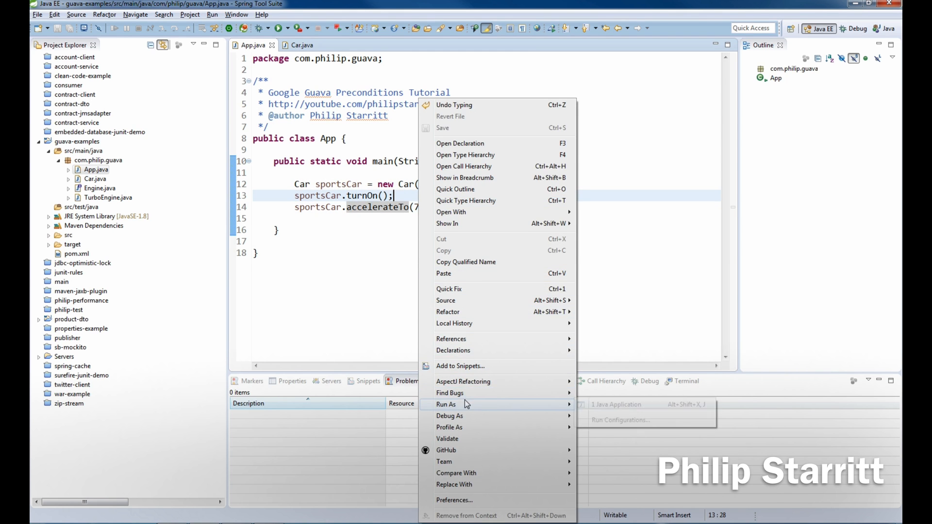
click(495, 254)
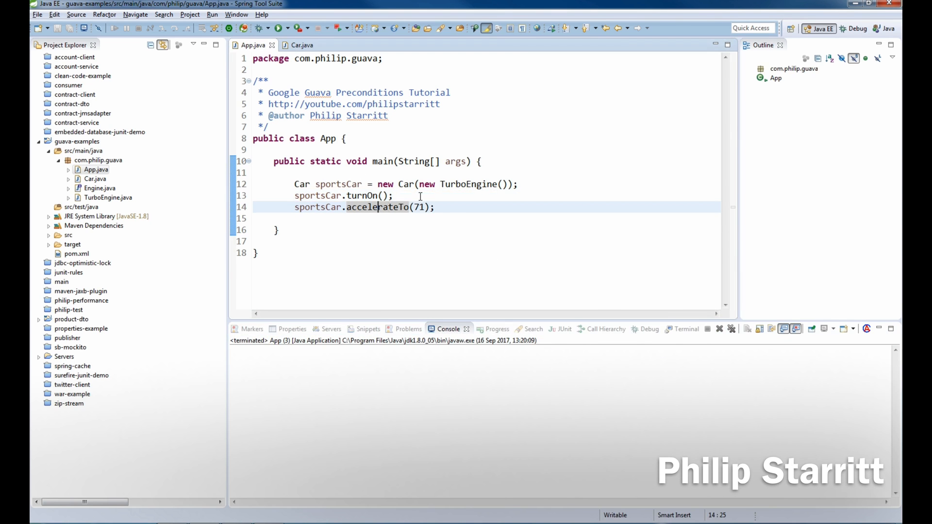
double_click(465, 184)
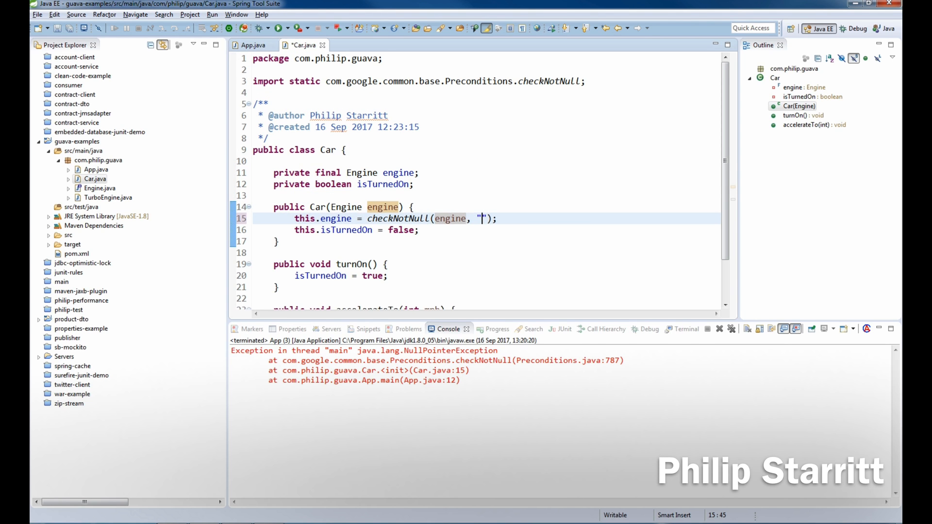
Add the message "Engine must not be null!" to checkNotNull, rerun App and jump to Guava's source from the trace
text(Engine must not be)
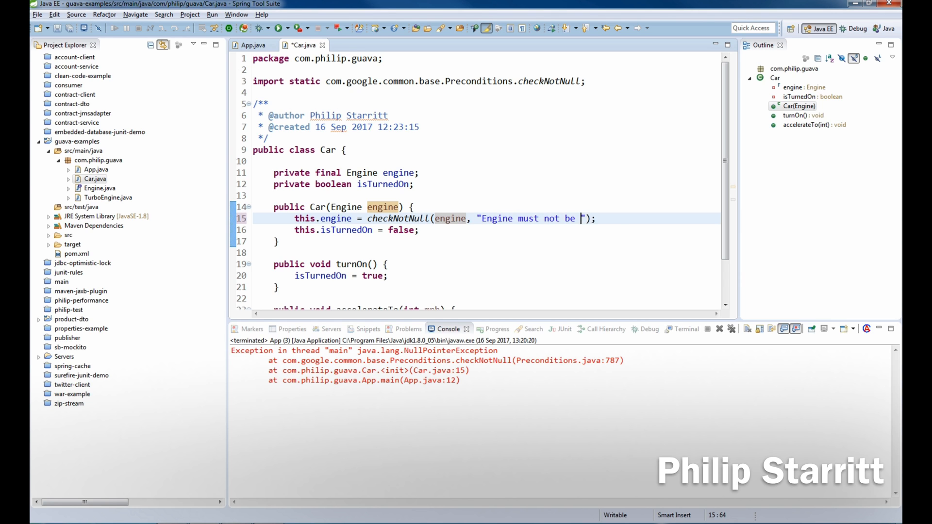
text(null!)
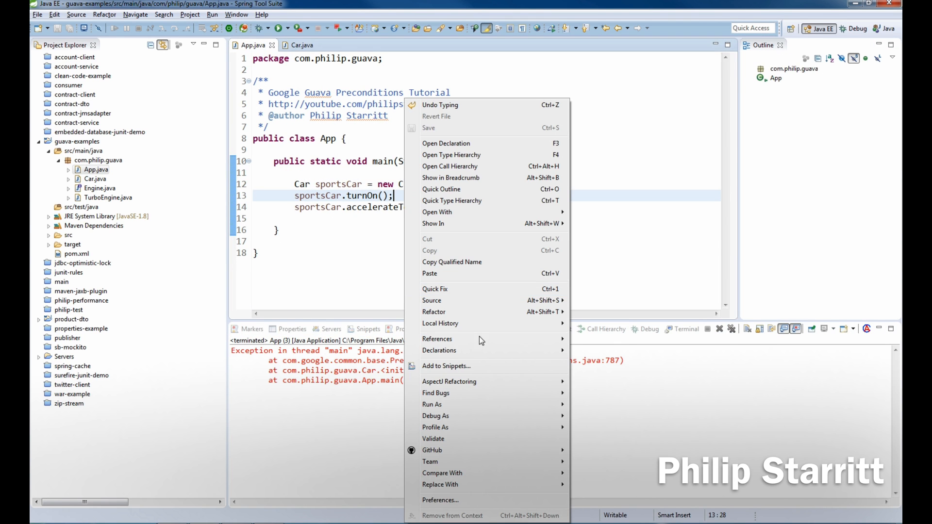
key(Escape)
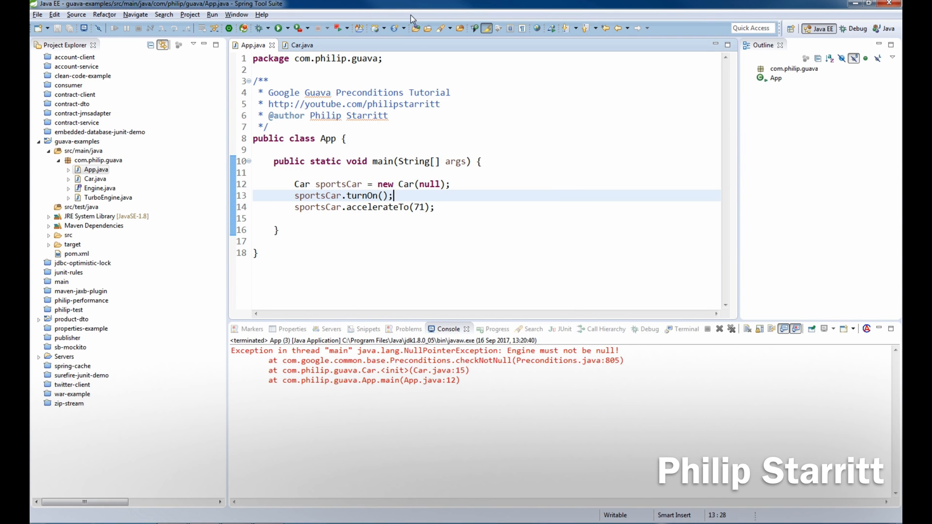
drag(466, 351, 618, 351)
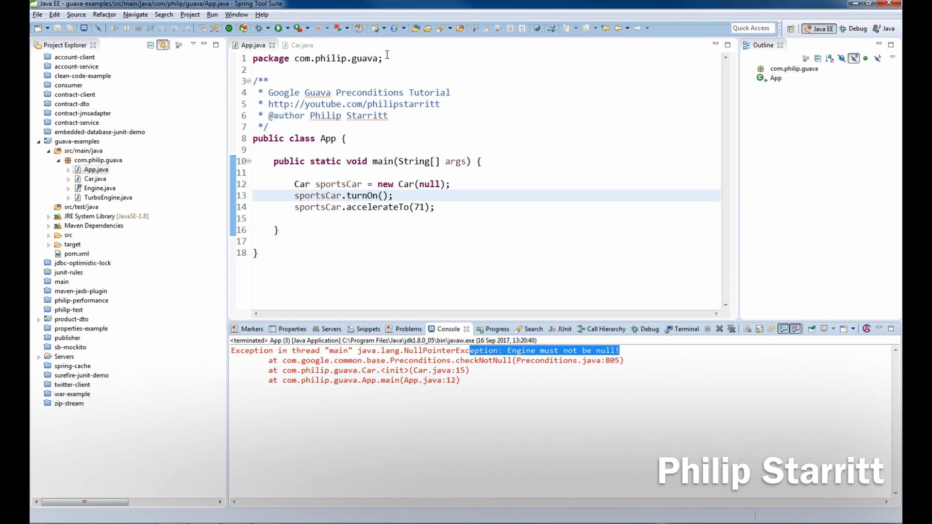
click(300, 45)
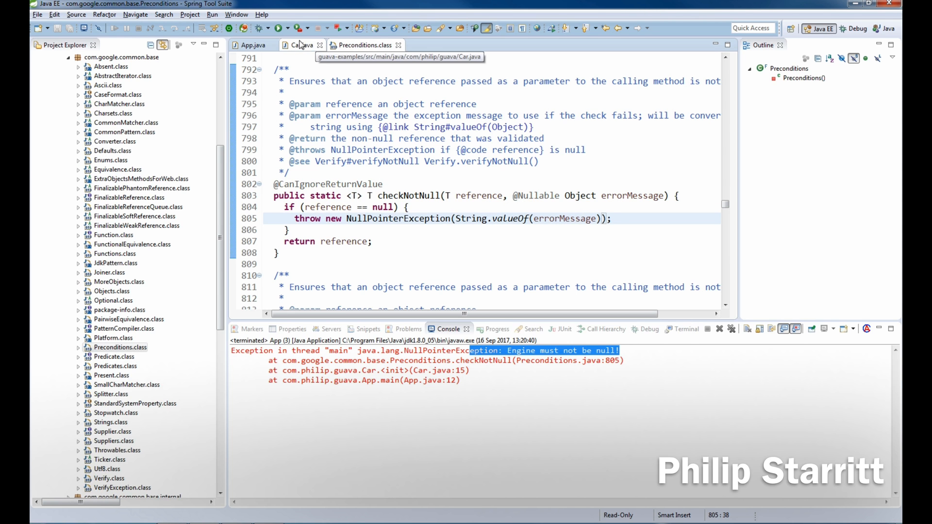
Return to Car after reading checkNotNull's source and review its static import line
click(297, 44)
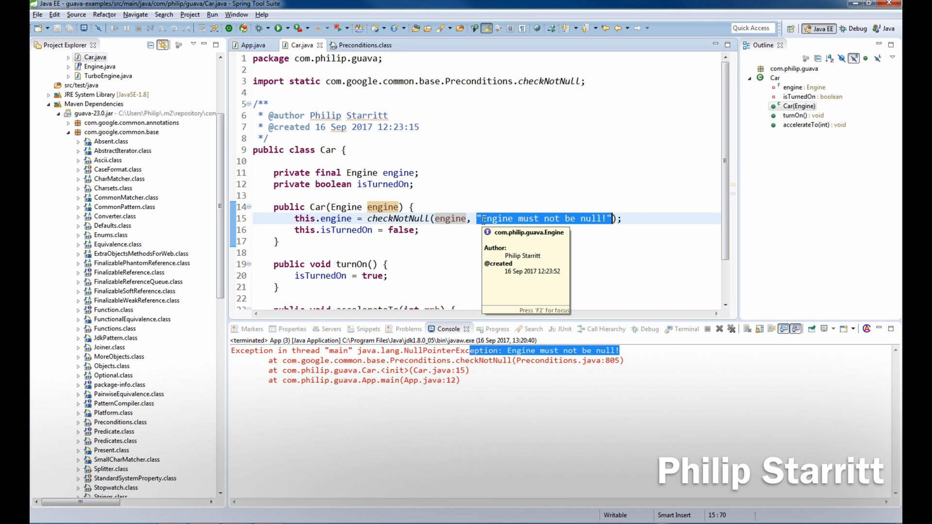
mouse_move(634, 211)
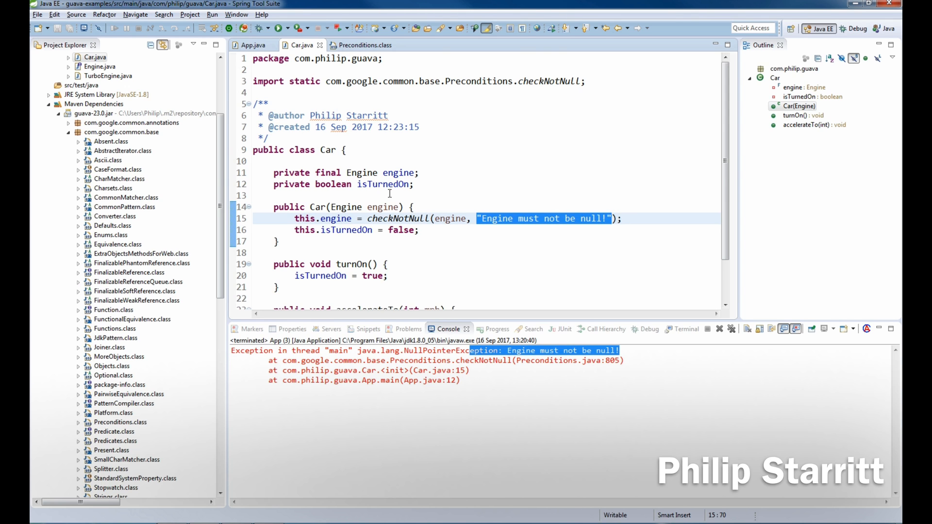
scroll(down, 3)
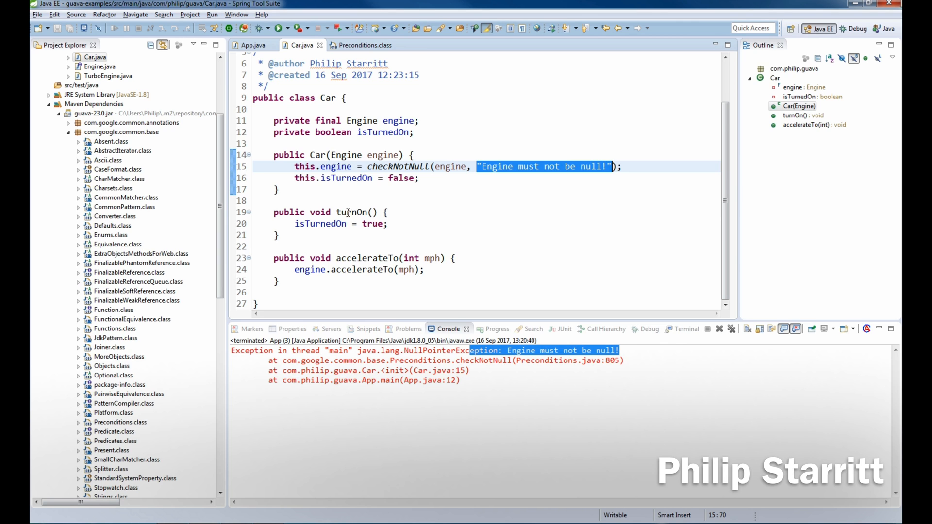
click(386, 212)
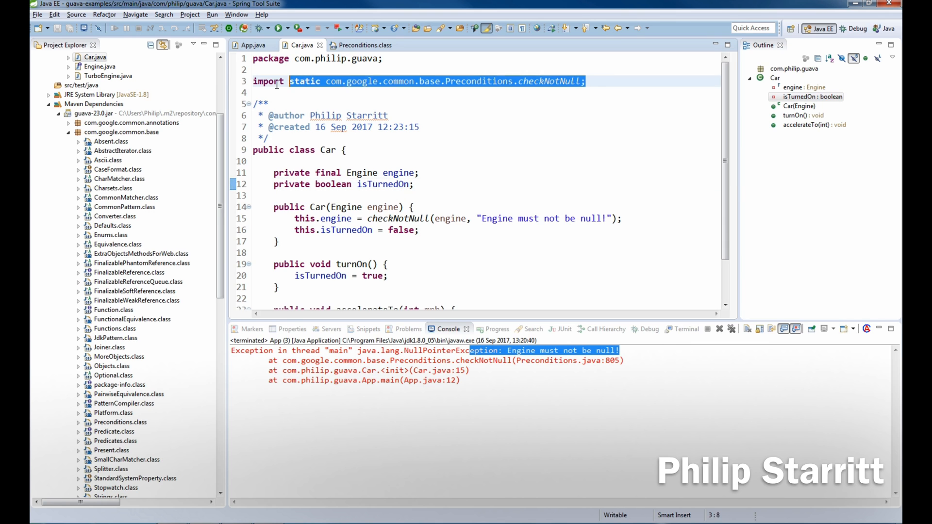
Add checkState(!isTurnedOn, "Car is already on!") to turnOn with its static import
text(import static com.google.common.base.Preconditions.checkNotNull;)
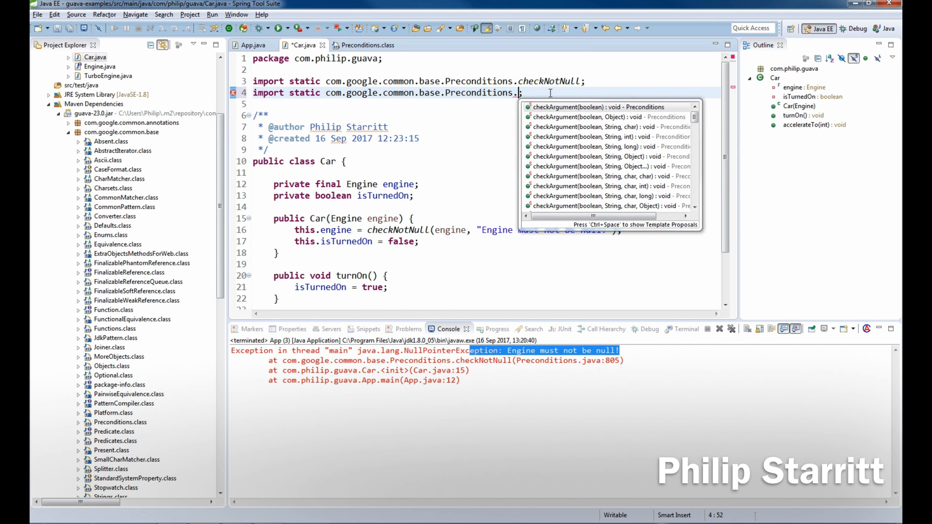
text(check)
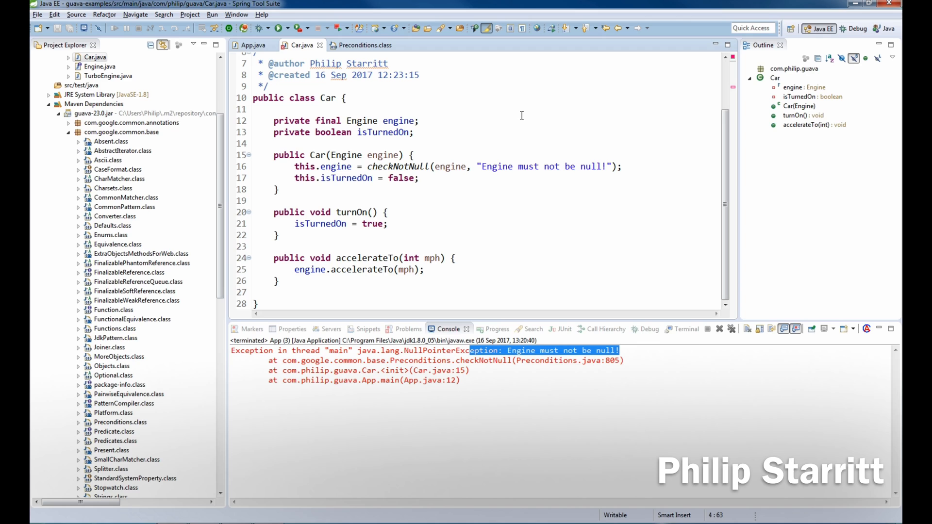
text(c)
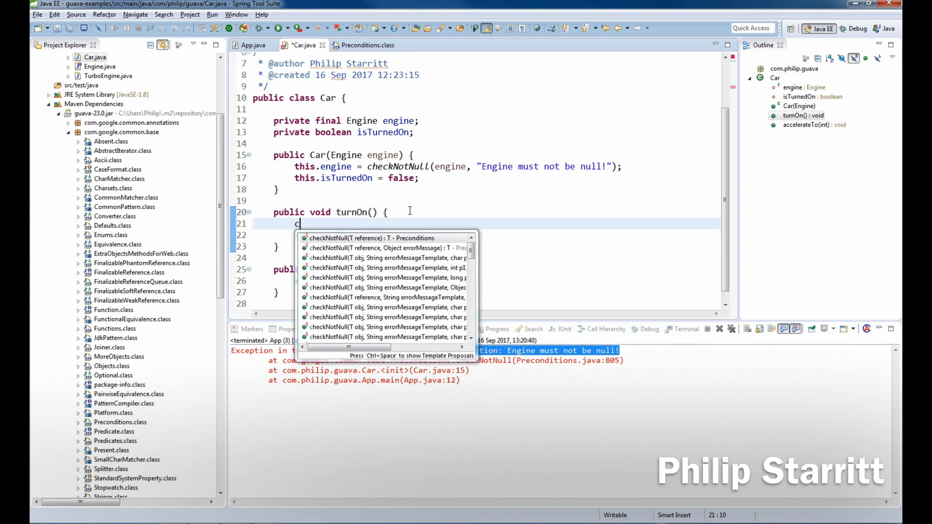
text(j)
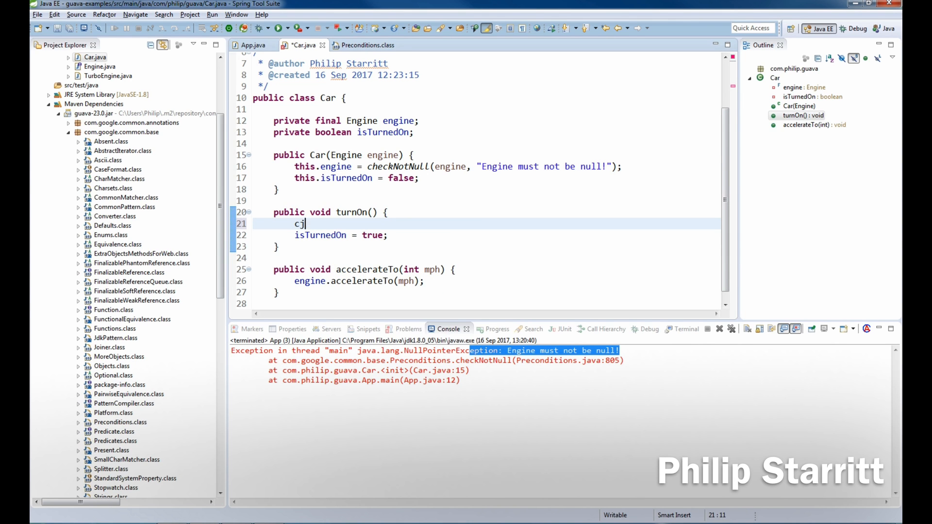
text(heckst)
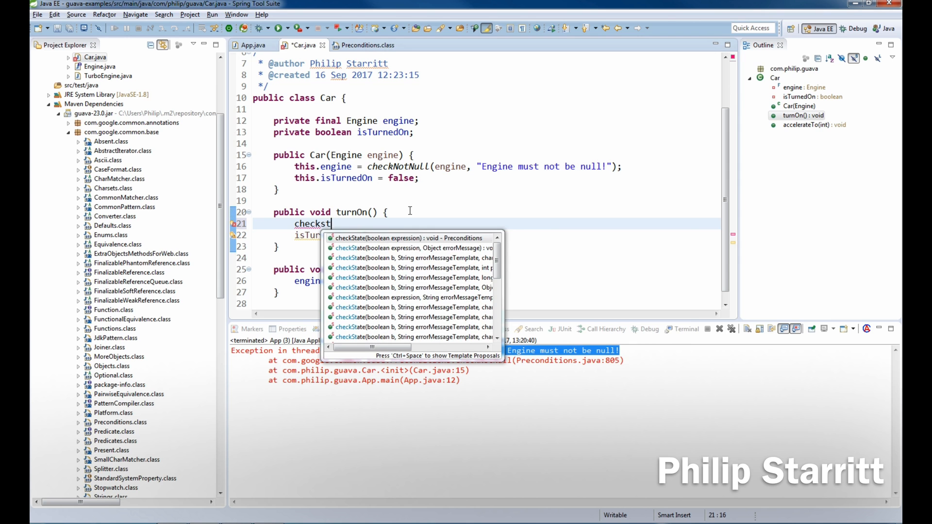
text(ate(!);)
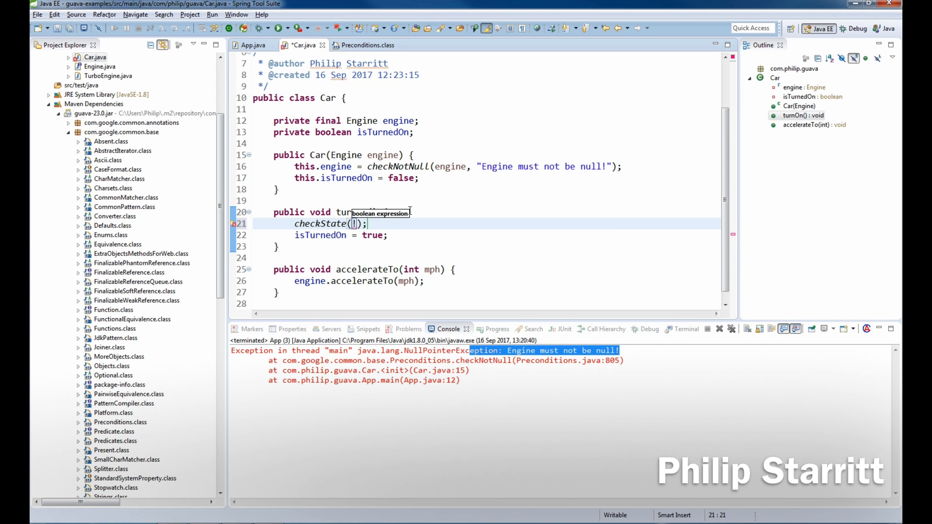
text(onT)
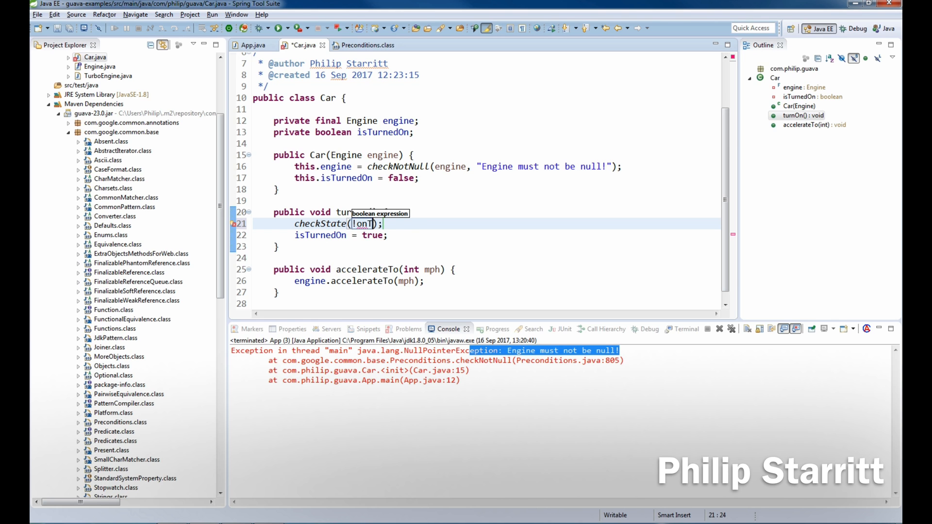
text(urnedOn, ")
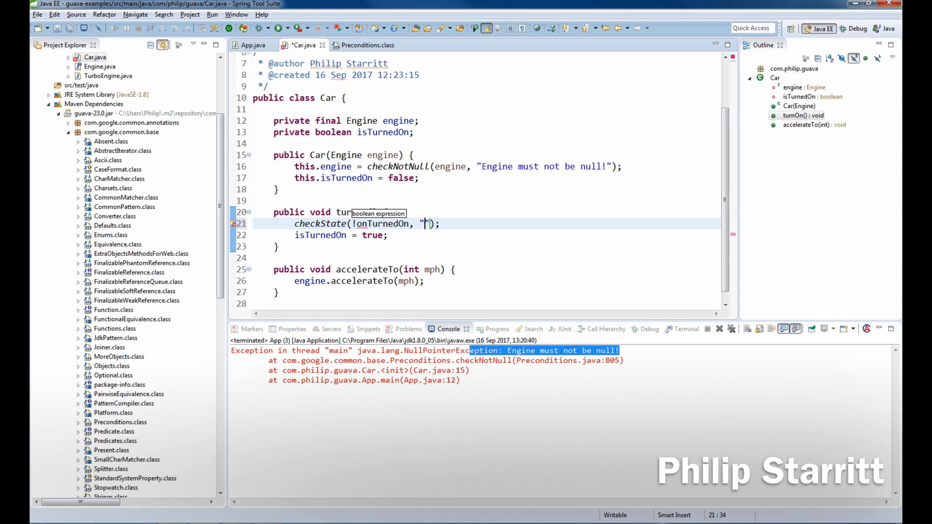
text(Car is a)
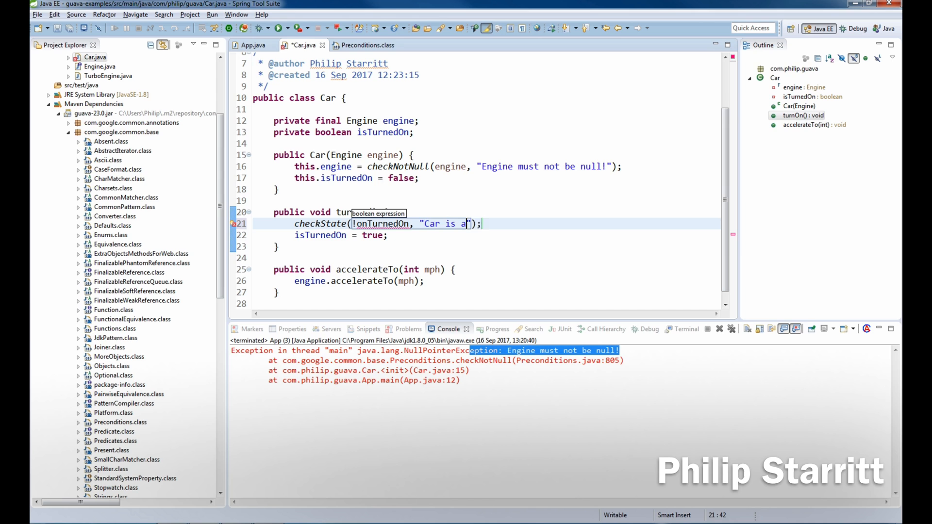
text(lready on!)
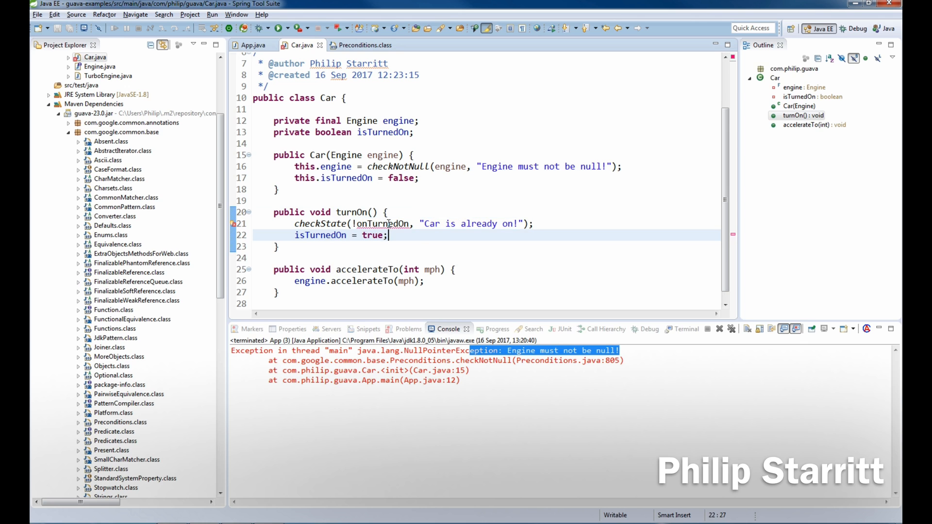
Check where the isTurnedOn flag is used in Car
double_click(382, 223)
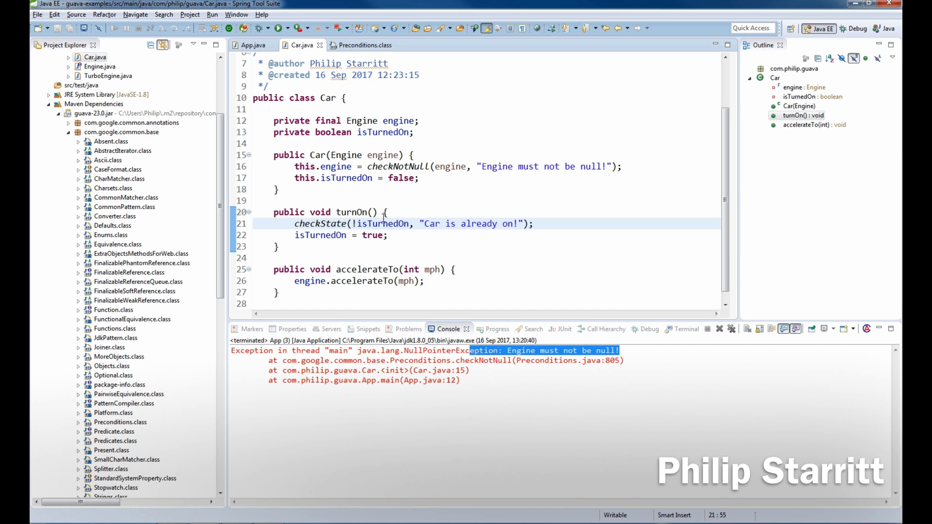
click(356, 223)
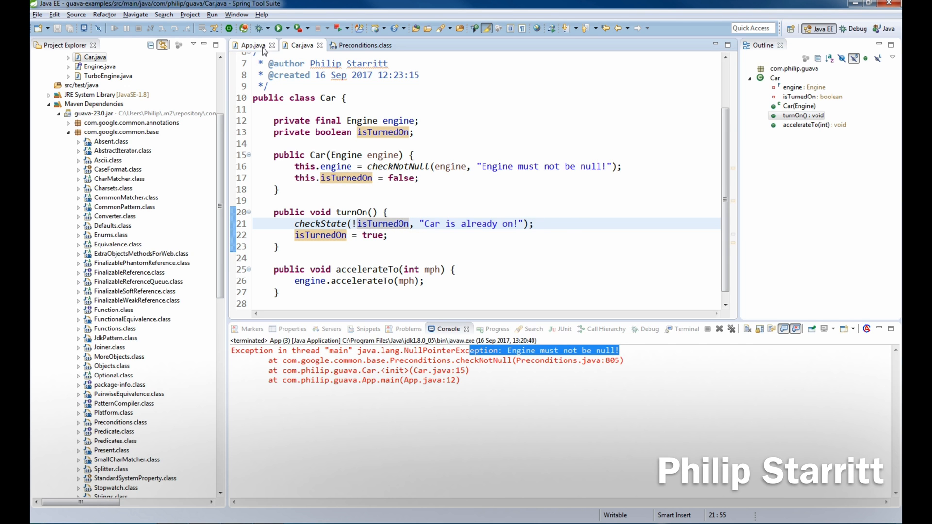
Call turnOn() twice in App, run it to get "Car is already on!", and jump to checkState's source
click(250, 45)
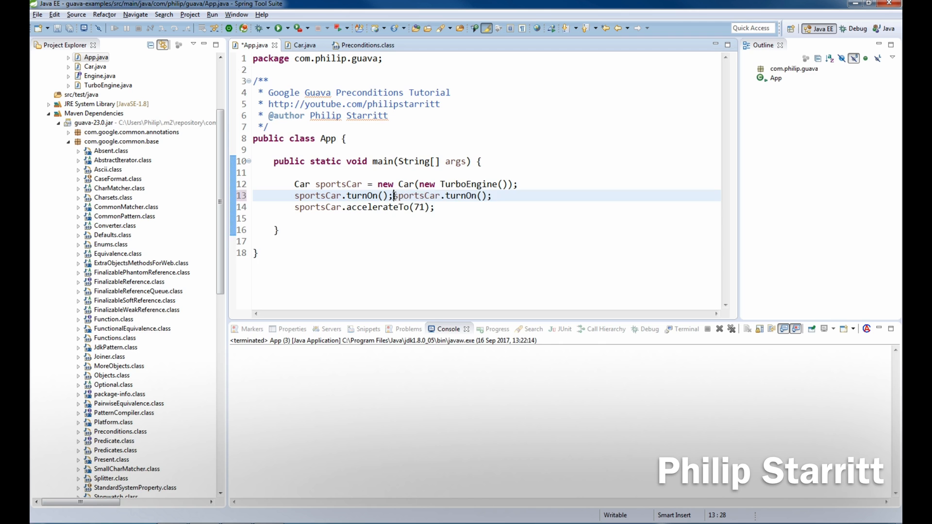
right_click(392, 207)
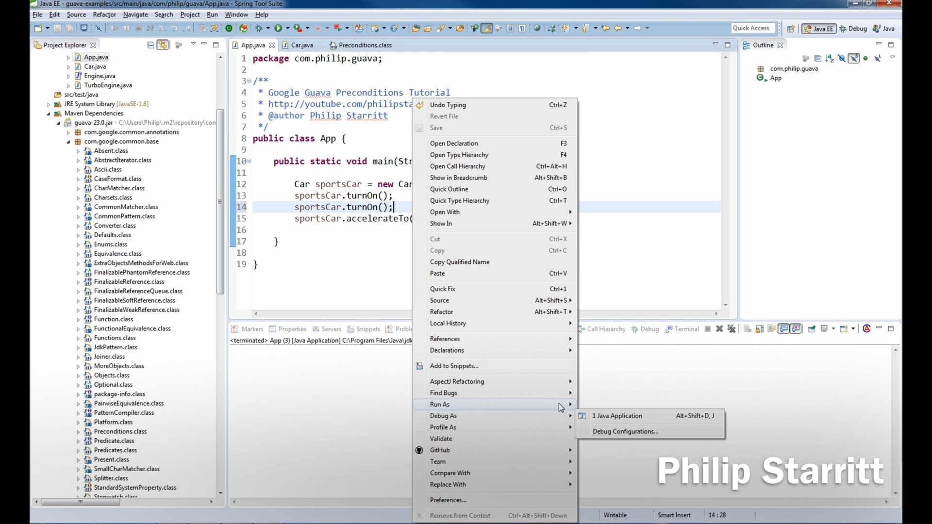
click(617, 416)
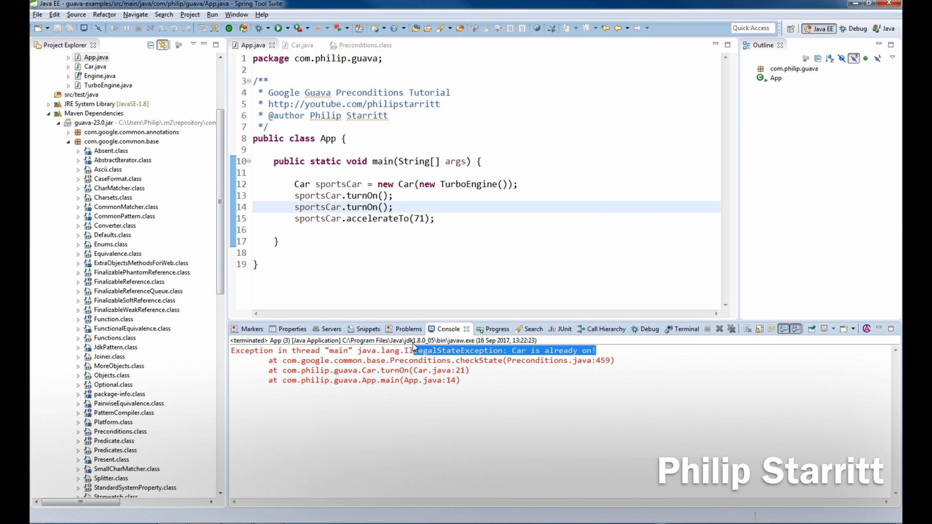
click(299, 45)
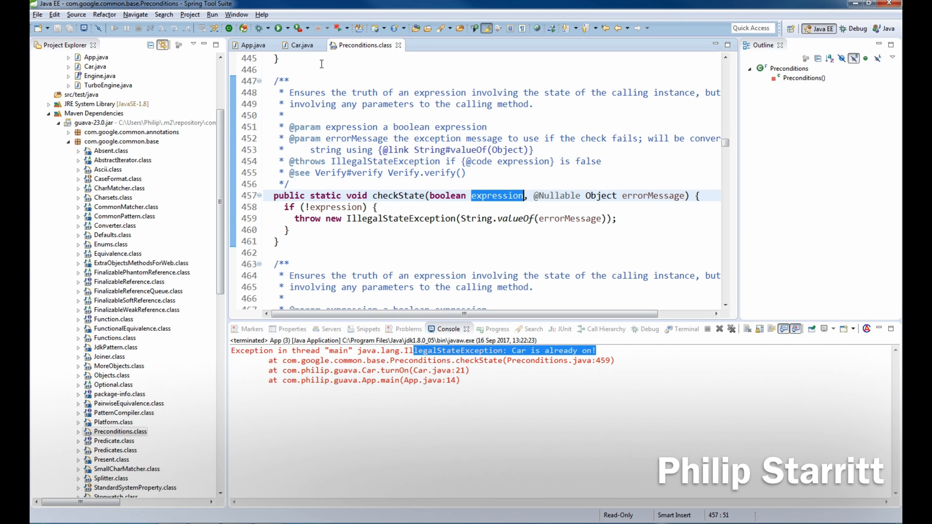
Review checkState and Car's guard, then delete the second sportsCar.turnOn() call in App
click(300, 44)
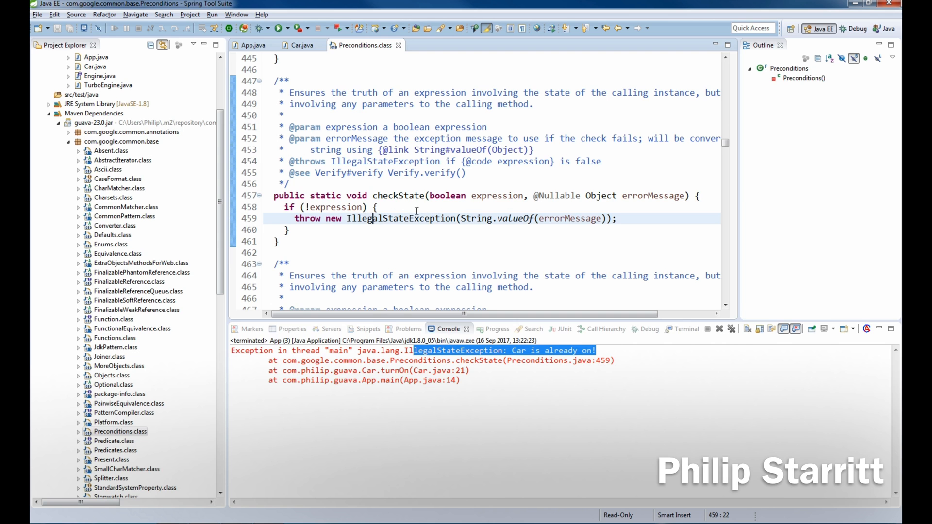
click(299, 45)
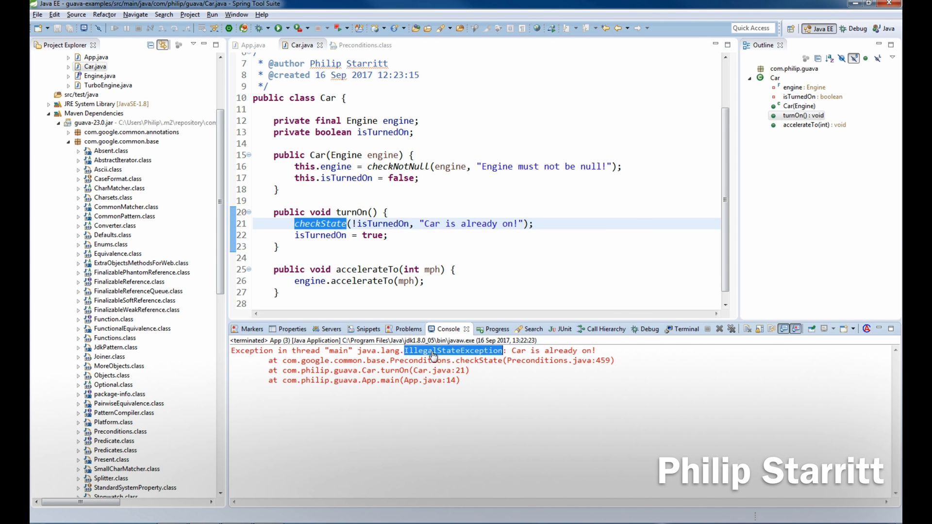
mouse_move(575, 337)
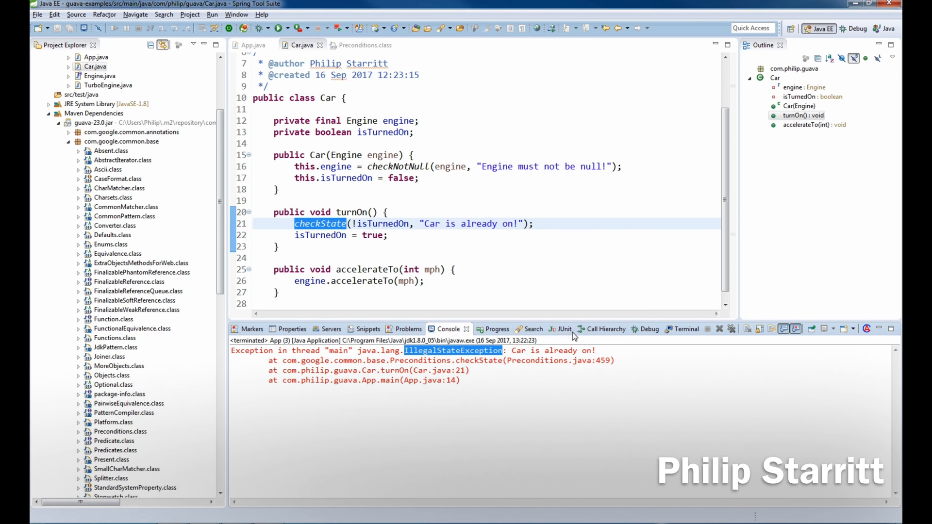
click(425, 281)
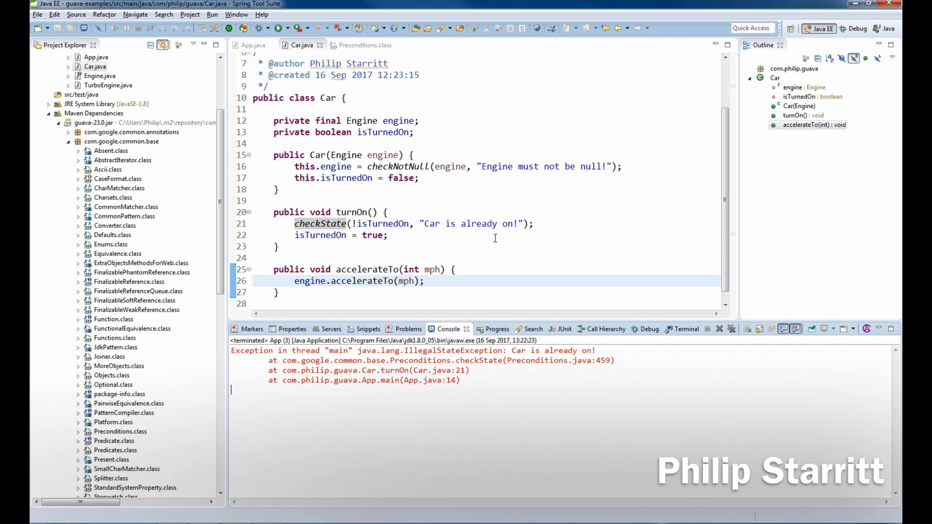
click(250, 45)
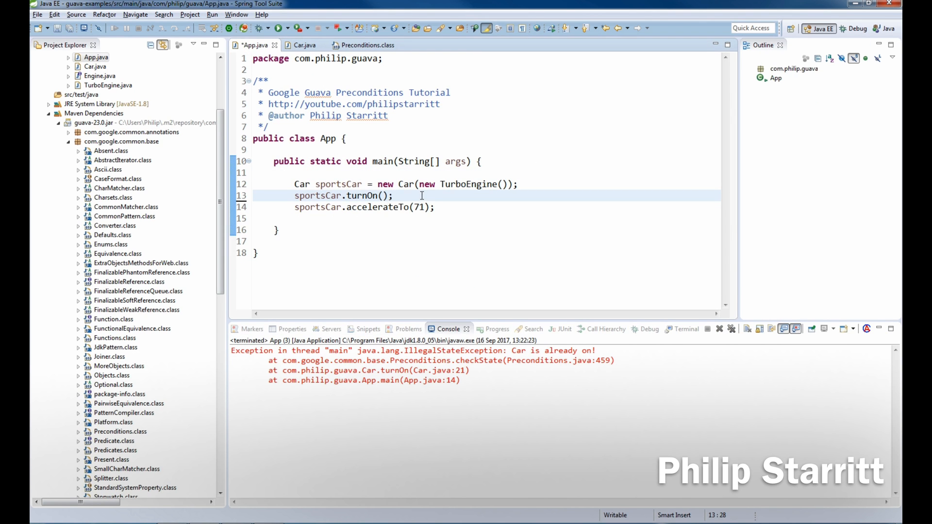
From Car's accelerateTo, navigate into the TurboEngine implementation with MAX_SPEED 70
click(299, 44)
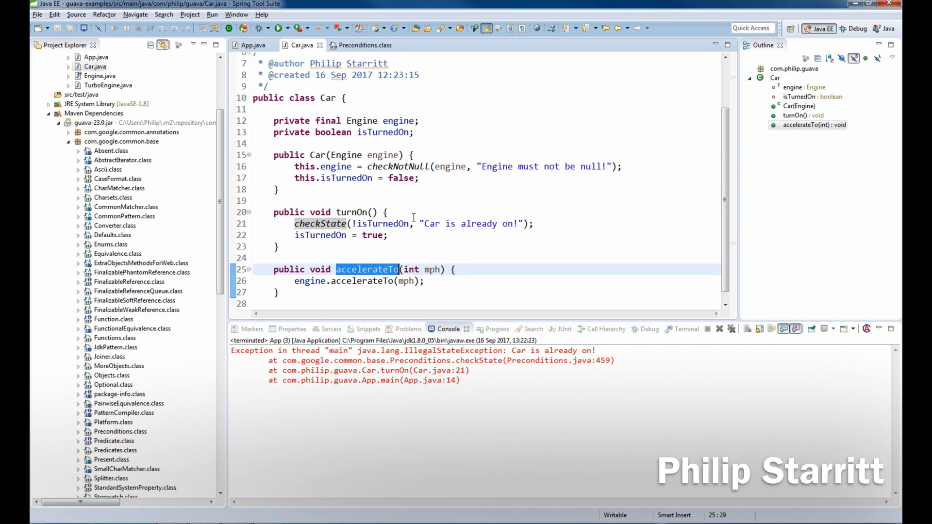
click(382, 281)
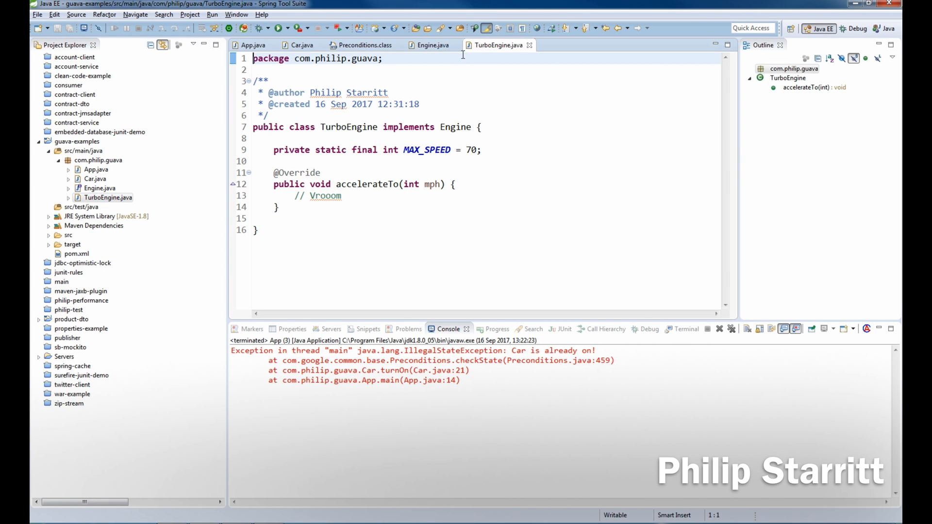
Guard TurboEngine.accelerateTo with checkArgument(mph <= MAX_SPEED, "Maximum Speed is " + MAX_SPEED)
double_click(427, 150)
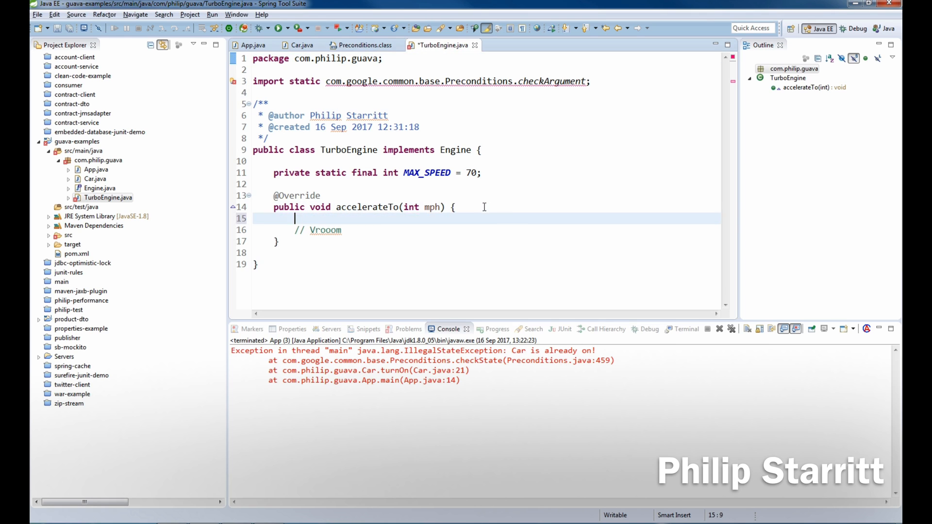
text(checkArgument(mph <= MAX_SPEED, "Maximum Speed is " + MAX_SPEED);)
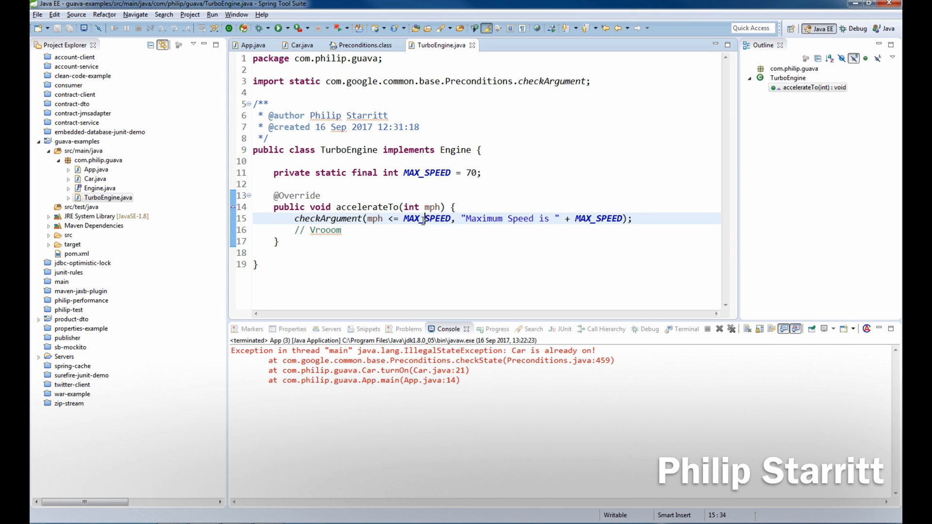
double_click(425, 218)
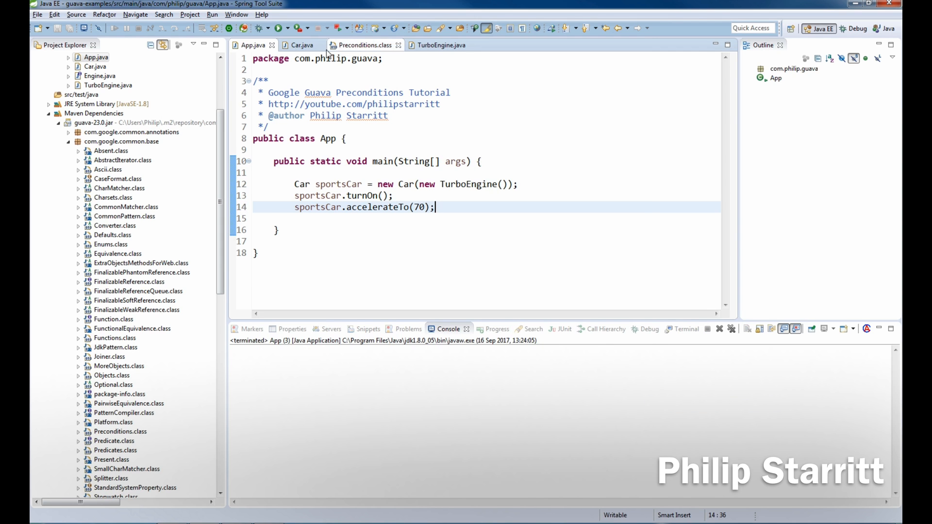
Glance at Car.java, then return to TurboEngine.java with its checkArgument guard
click(300, 45)
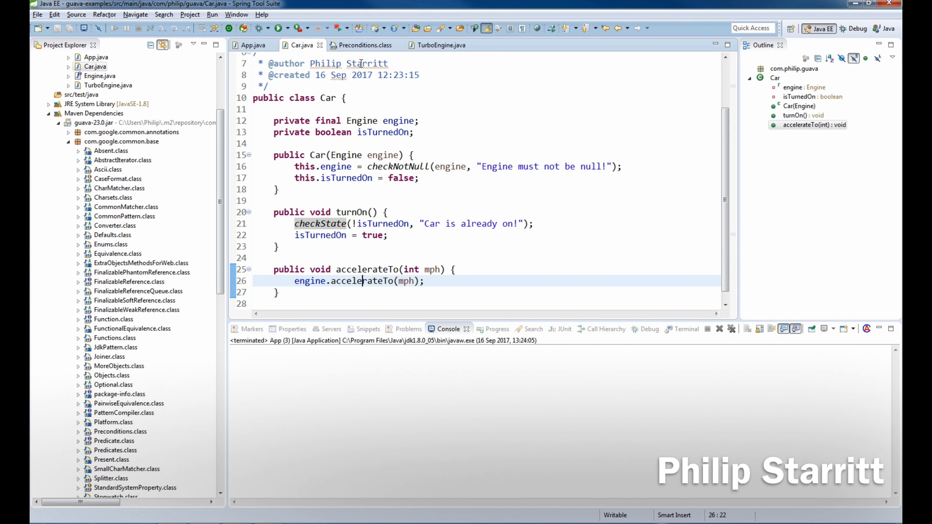
click(441, 44)
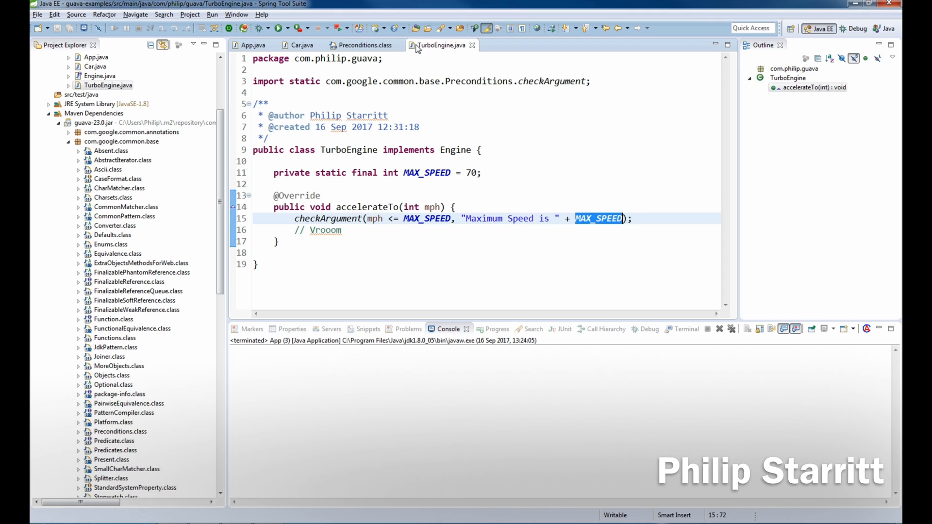